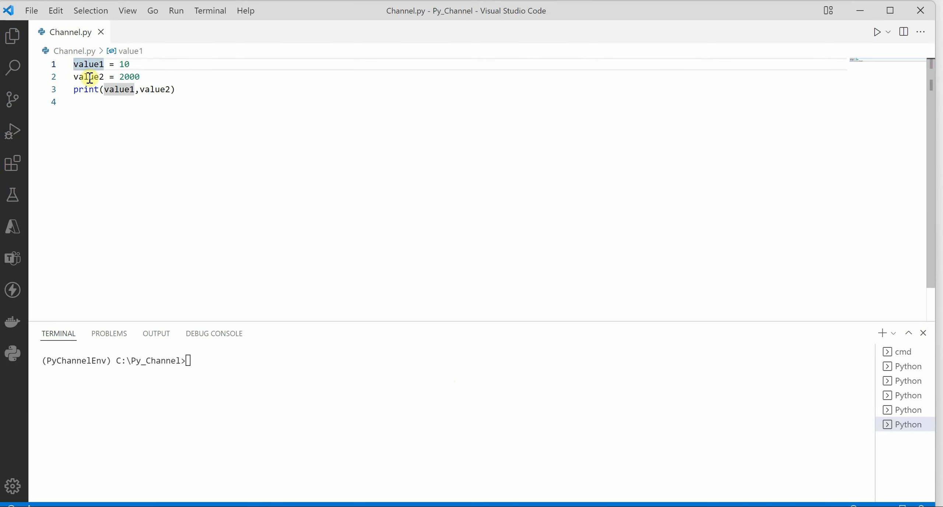
mouse_move(96, 123)
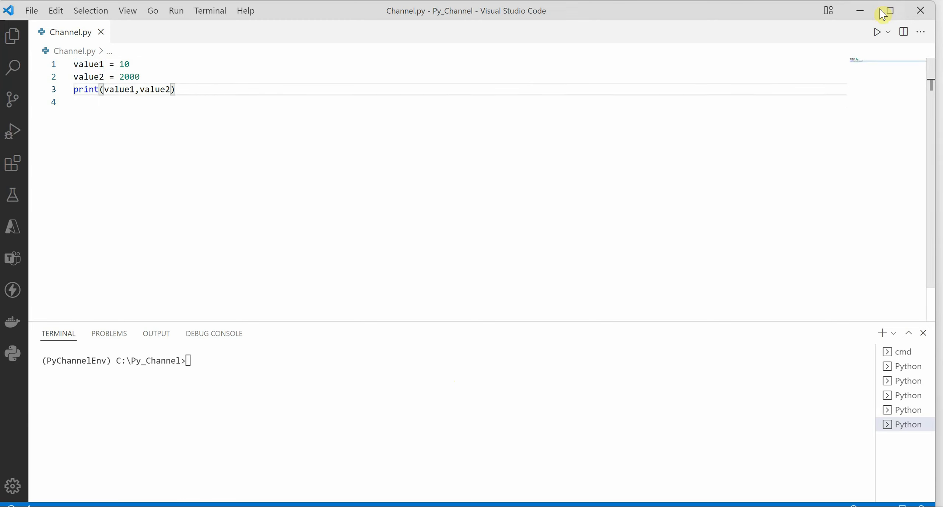
Step: Run Channel.py to print the initial values 10 and 2000 in the terminal
left_click(878, 32)
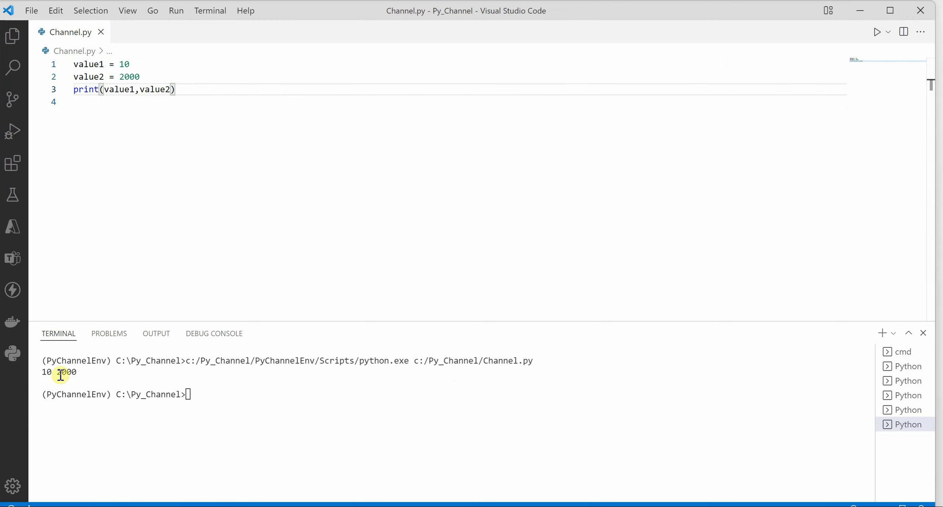
mouse_move(197, 89)
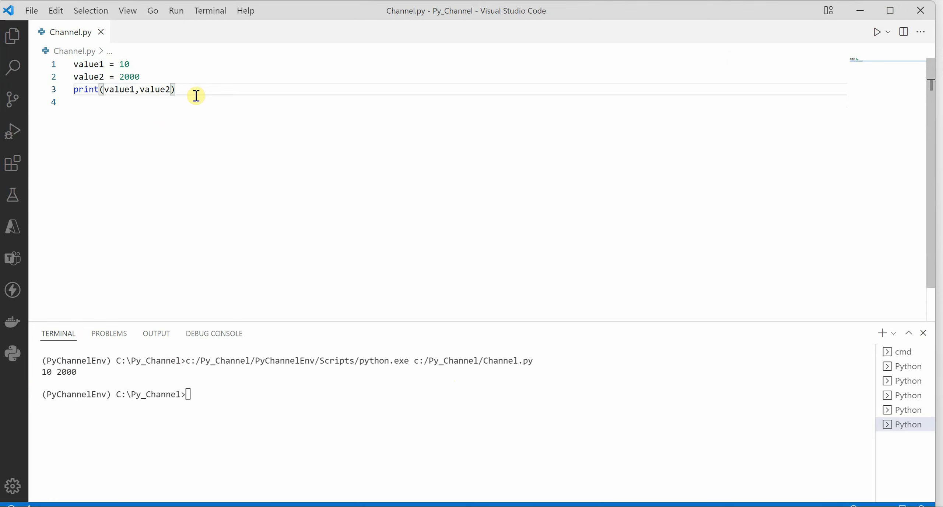
Step: Add 'value1,value2 = value2,value1' below line 3, then 'print(value1,value2)'
key("Enter")
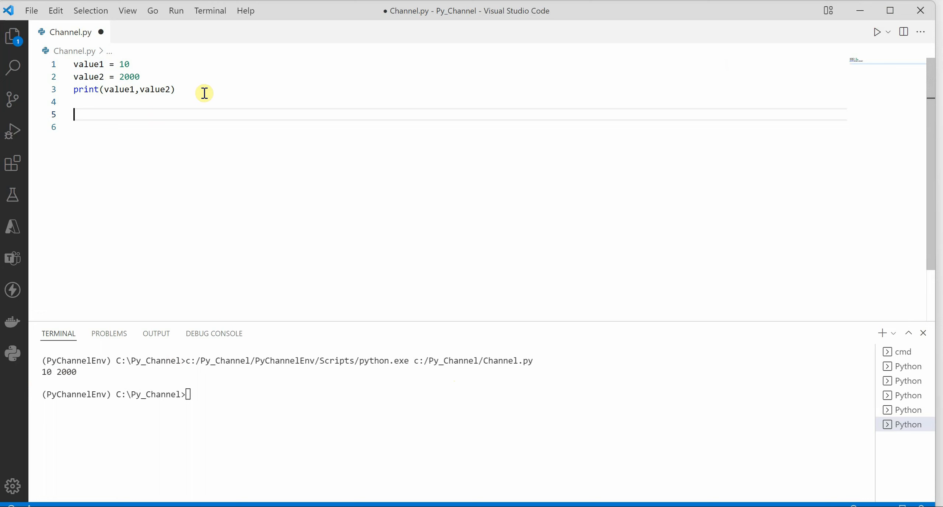
type("value1,")
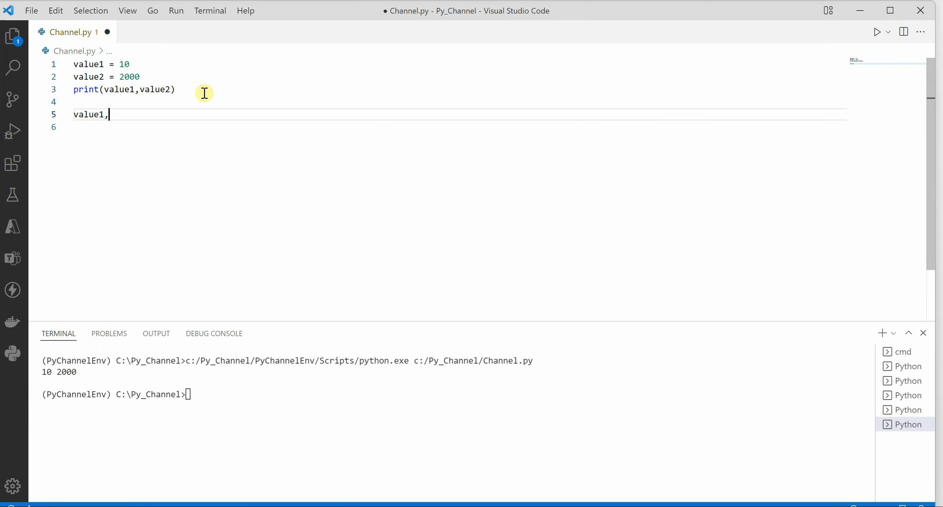
type("value2")
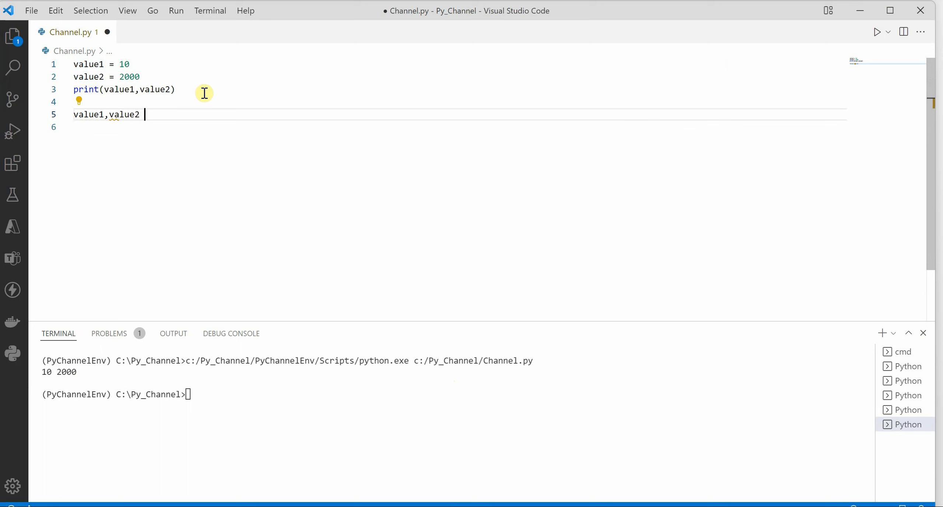
type("= value2")
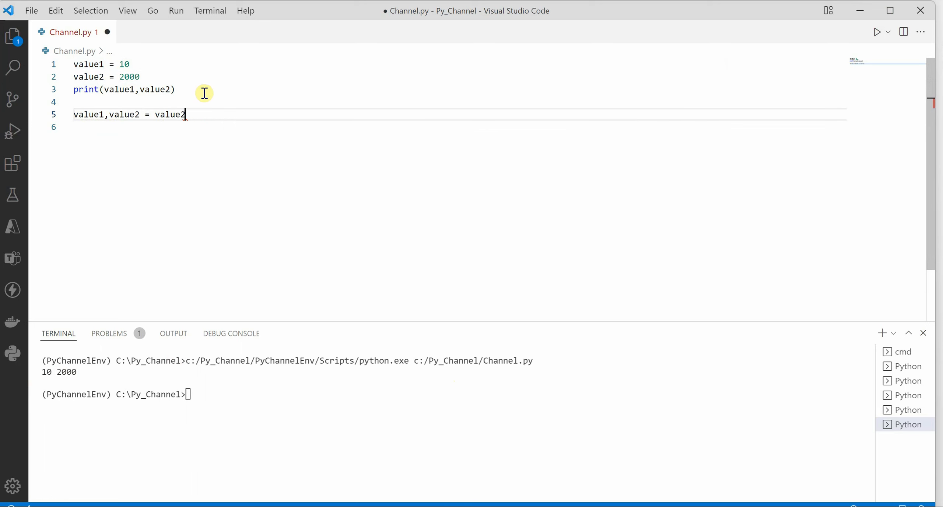
type(",value1")
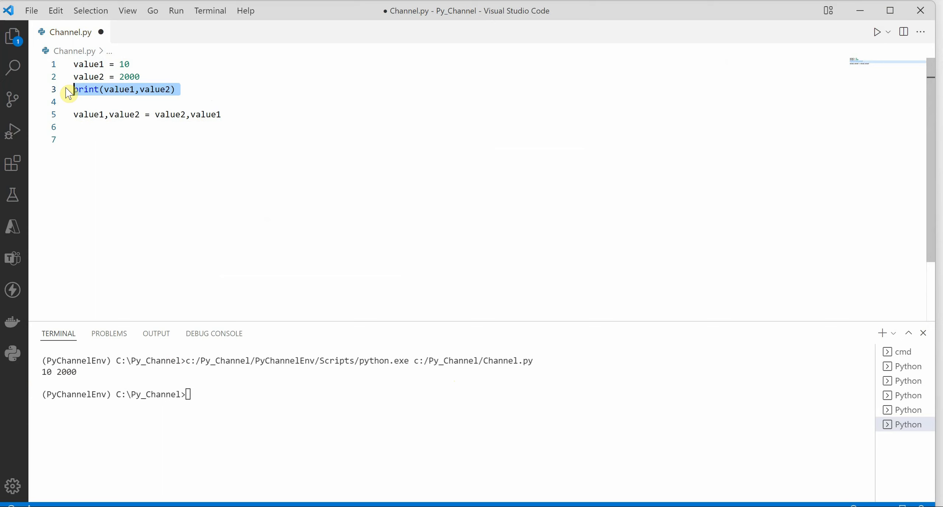
type("print(value1,value2)")
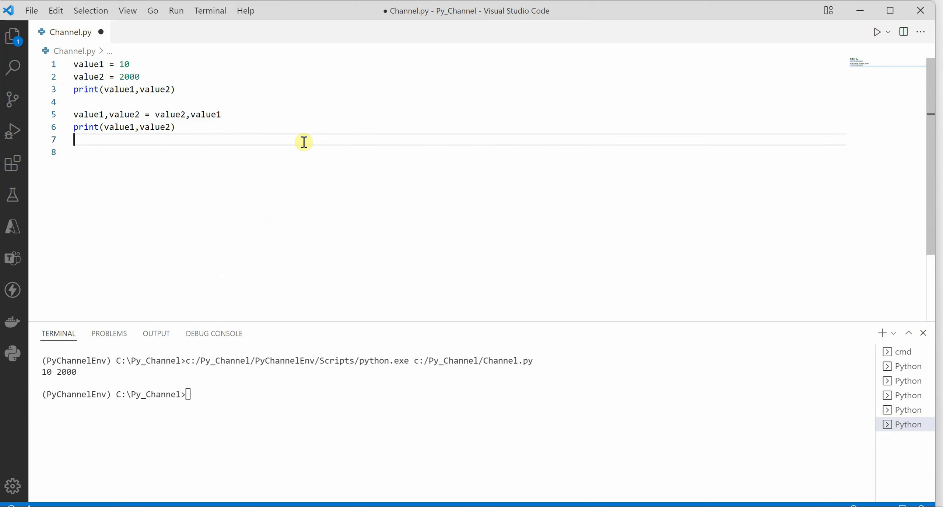
Step: Rerun Channel.py so the terminal prints 10 2000, then 2000 10
left_click(876, 32)
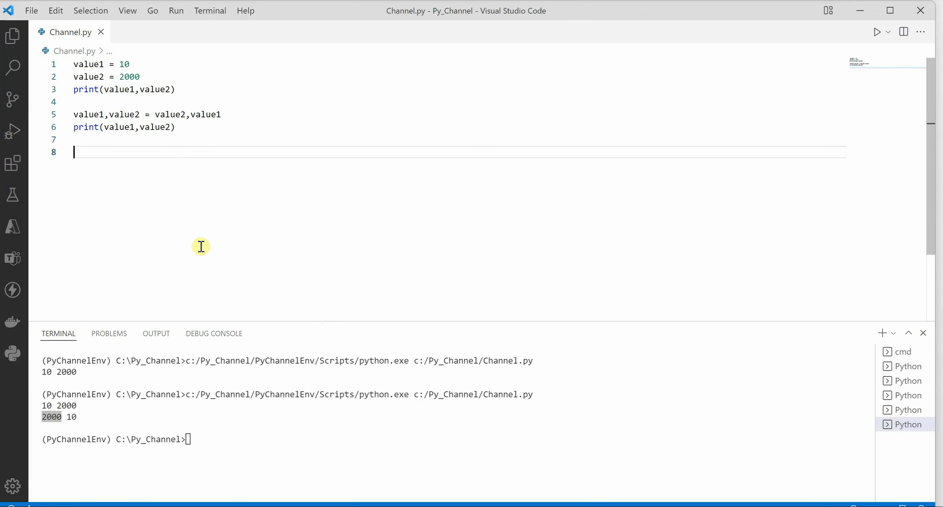
mouse_move(346, 266)
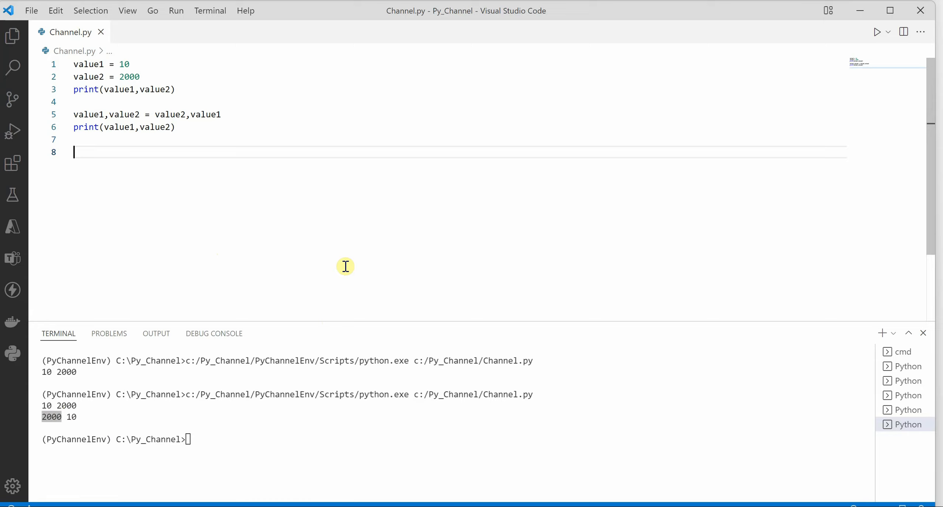
mouse_move(395, 264)
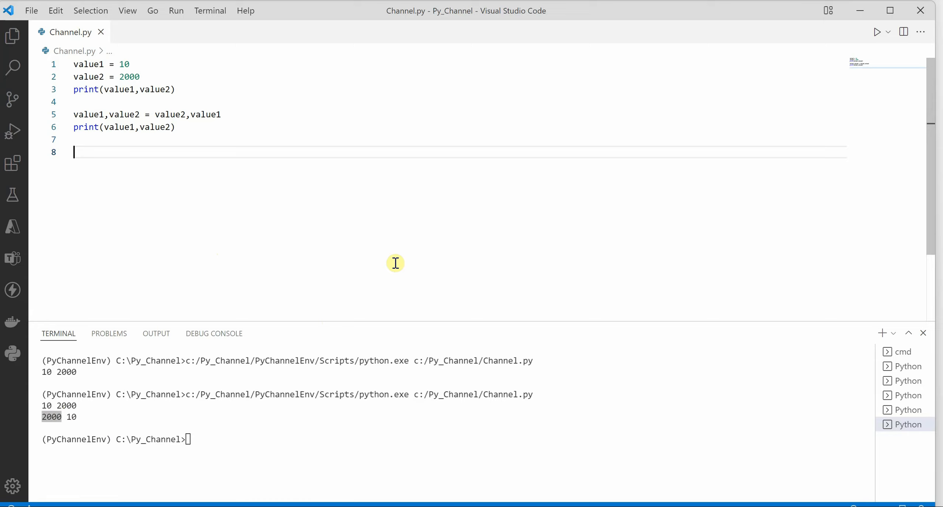